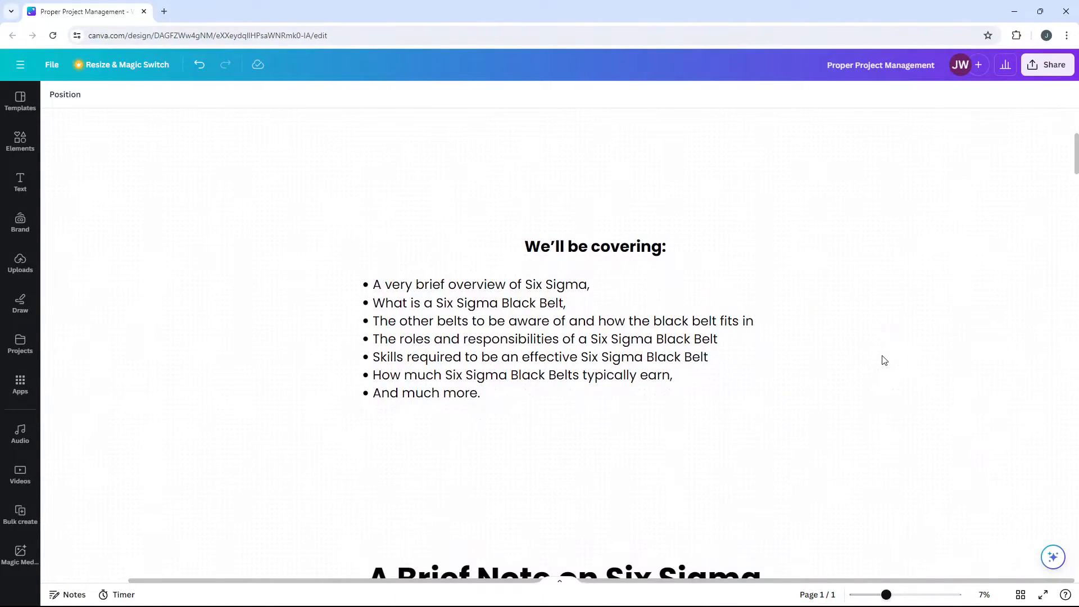
- Scroll past the topics list to the 'A Brief Note on Six Sigma' heading with its 6σ badge
{"action": "scroll", "scroll_direction": "down", "scroll_amount": 3}
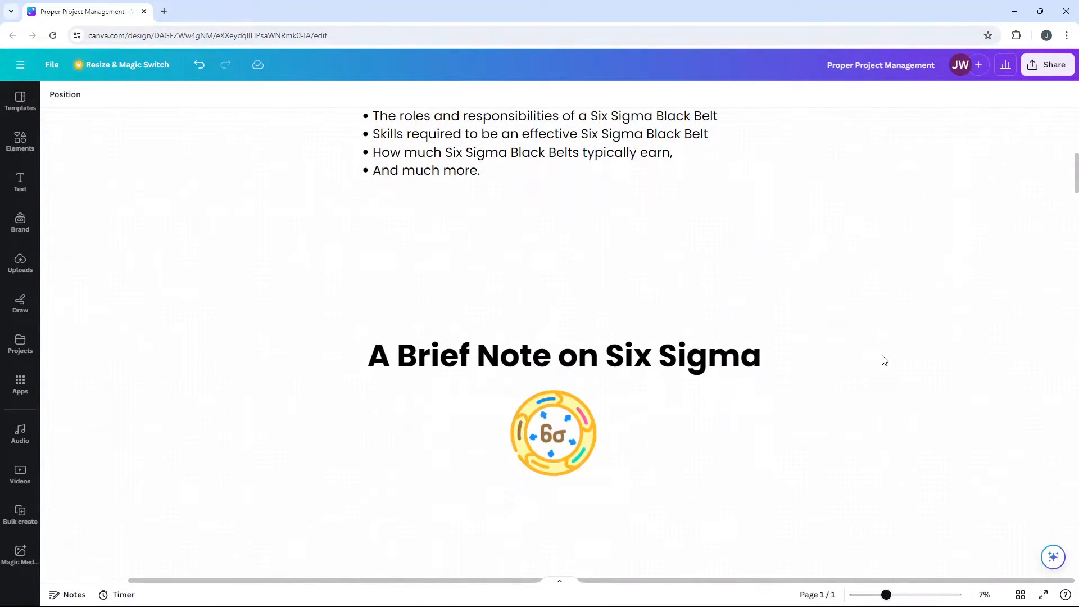
{"action": "scroll", "scroll_direction": "down", "scroll_amount": 3}
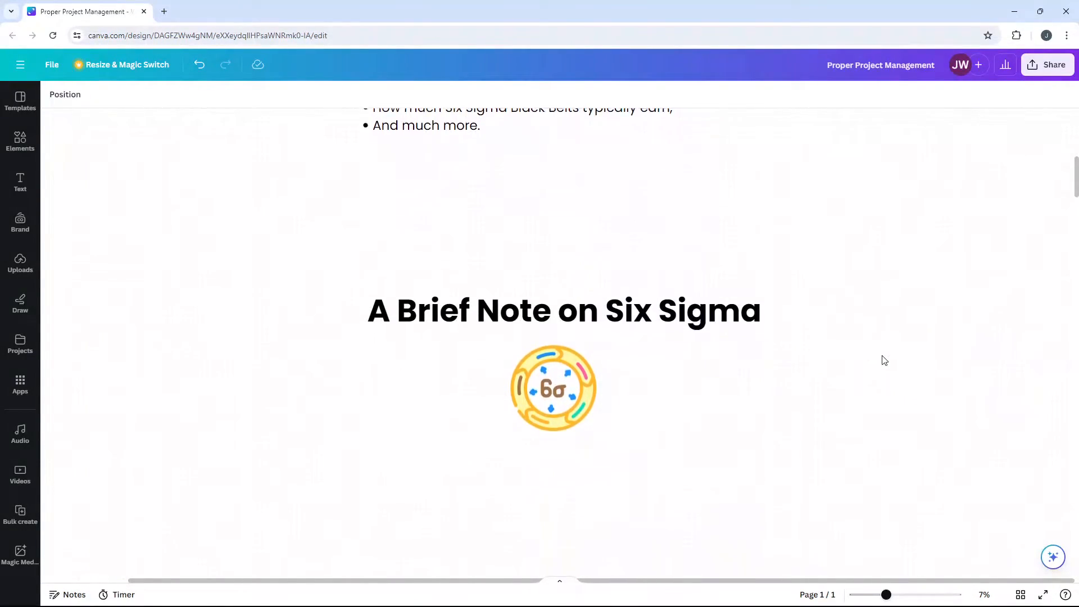
{"action": "scroll", "scroll_direction": "down", "scroll_amount": 3}
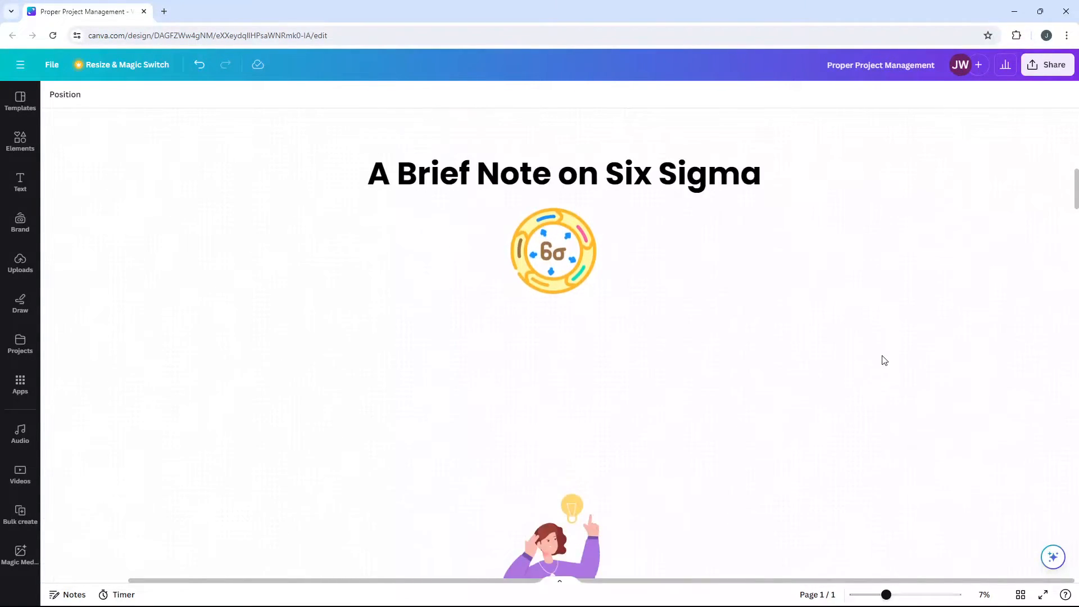
- Scroll down until the thinking-person-with-lightbulb illustration is centred
{"action": "scroll", "scroll_direction": "down", "scroll_amount": 3}
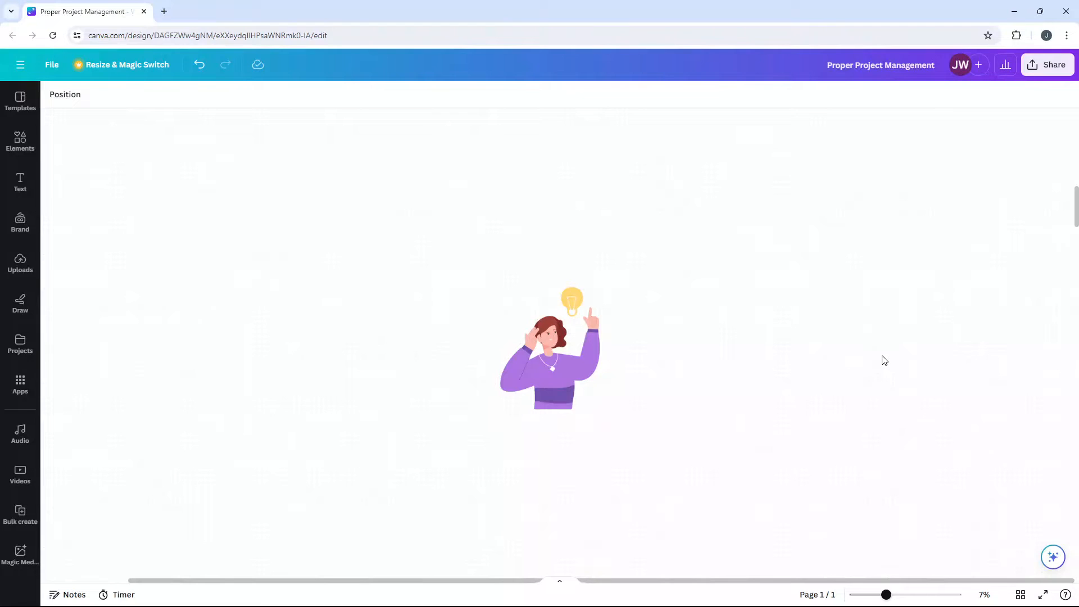
- Scroll down to the 'Six Sigma Black Belt' heading and knotted belt graphic
{"action": "scroll", "scroll_direction": "down", "scroll_amount": 3}
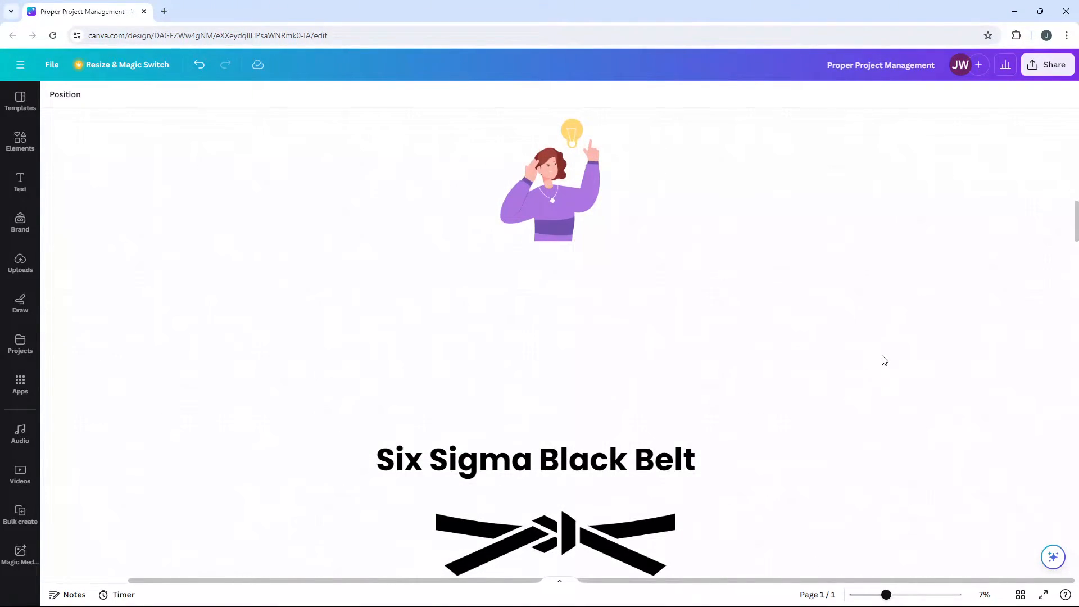
{"action": "scroll", "scroll_direction": "down", "scroll_amount": 3}
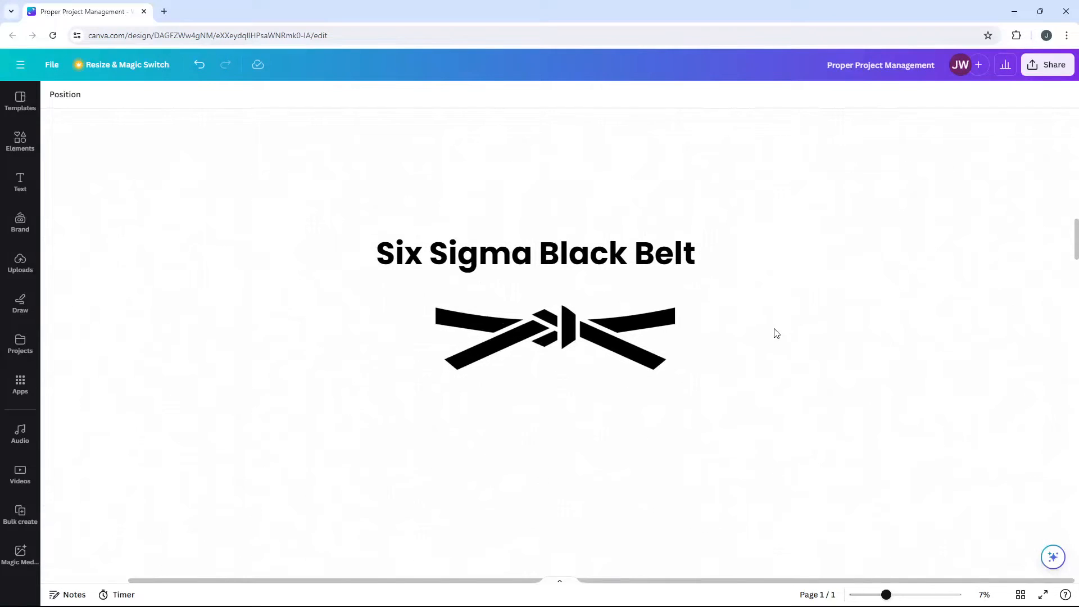
- Scroll to 'Six Sigma Belts and Roles' and briefly select the green belt graphic
{"action": "scroll", "scroll_direction": "down", "scroll_amount": 3}
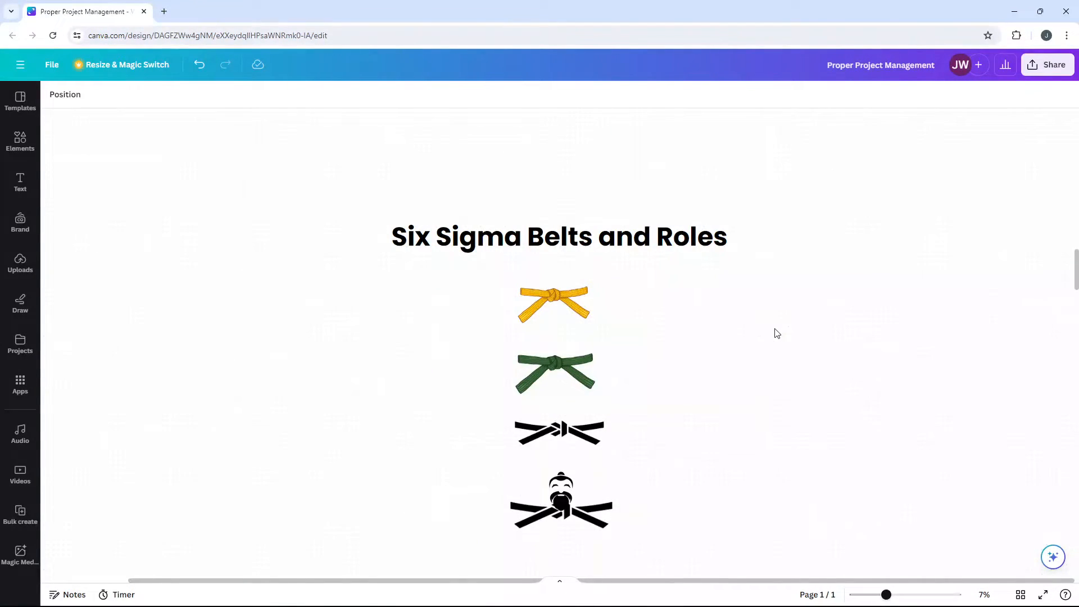
{"action": "left_click", "coordinate": [554, 373]}
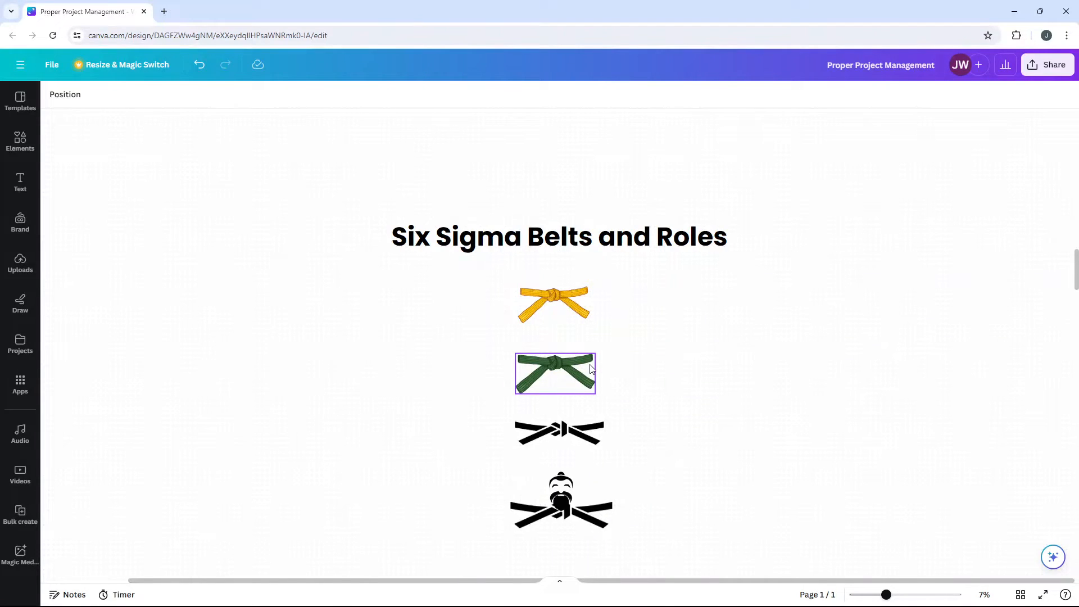
{"action": "left_click", "coordinate": [774, 363]}
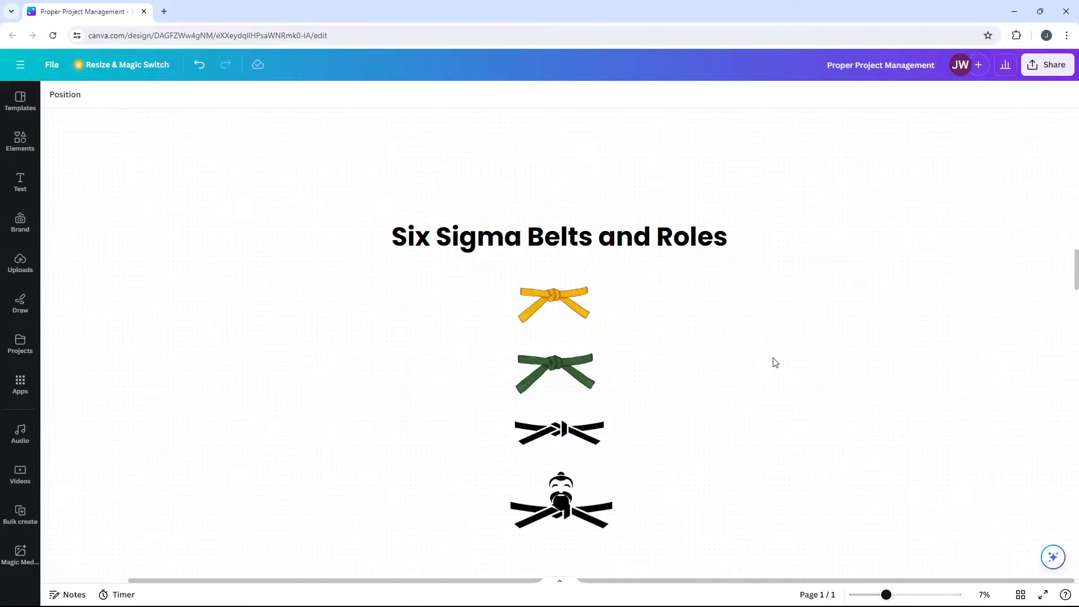
- Select the plain black belt and the master figure in turn while discussing them
{"action": "left_click", "coordinate": [559, 433]}
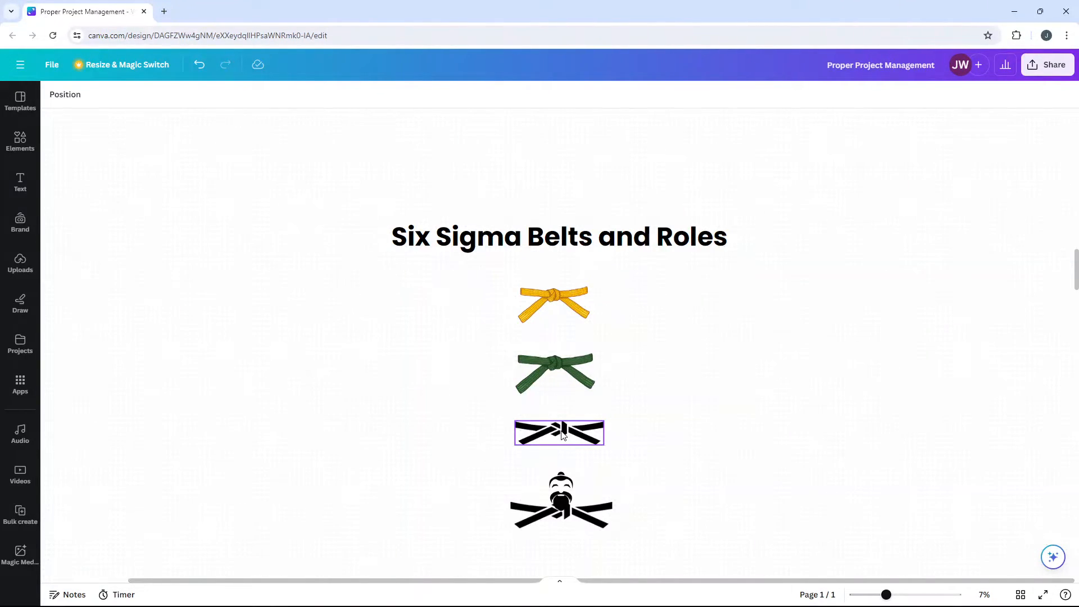
{"action": "left_click", "coordinate": [561, 496]}
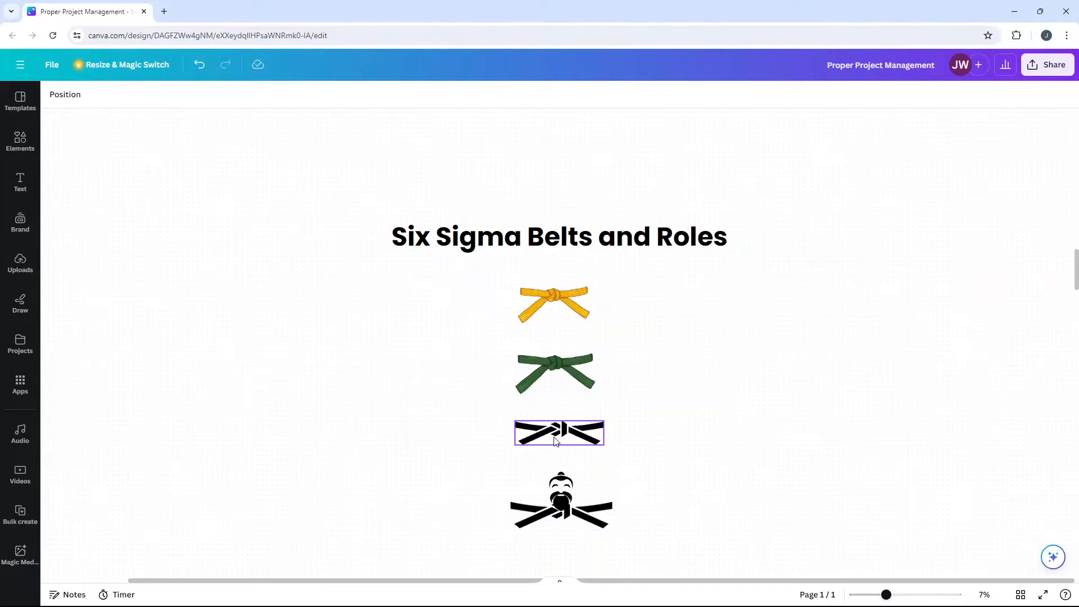
{"action": "left_click", "coordinate": [561, 499]}
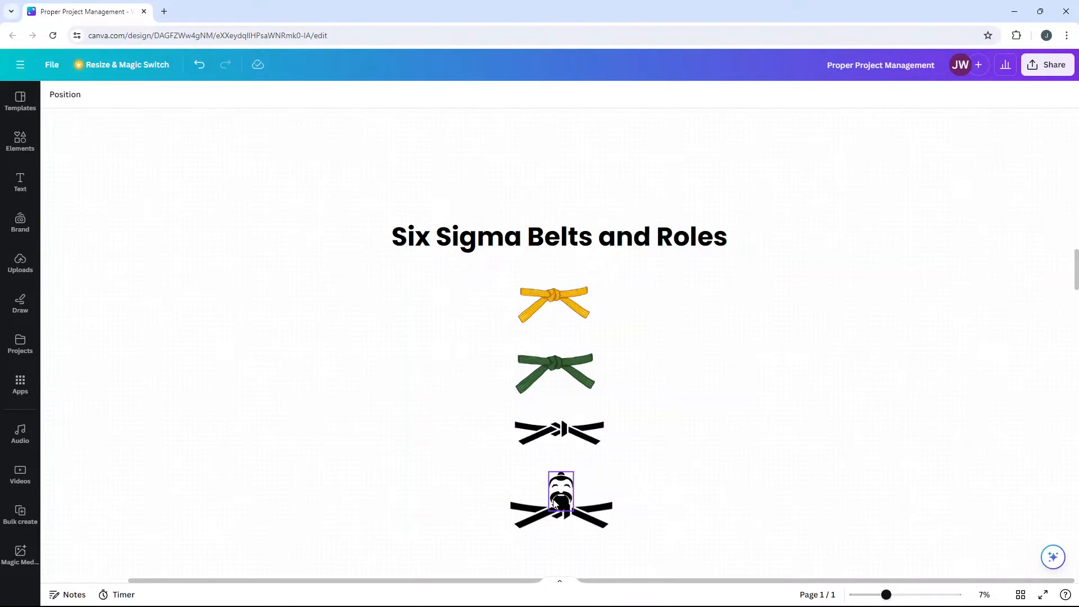
{"action": "left_click", "coordinate": [761, 452]}
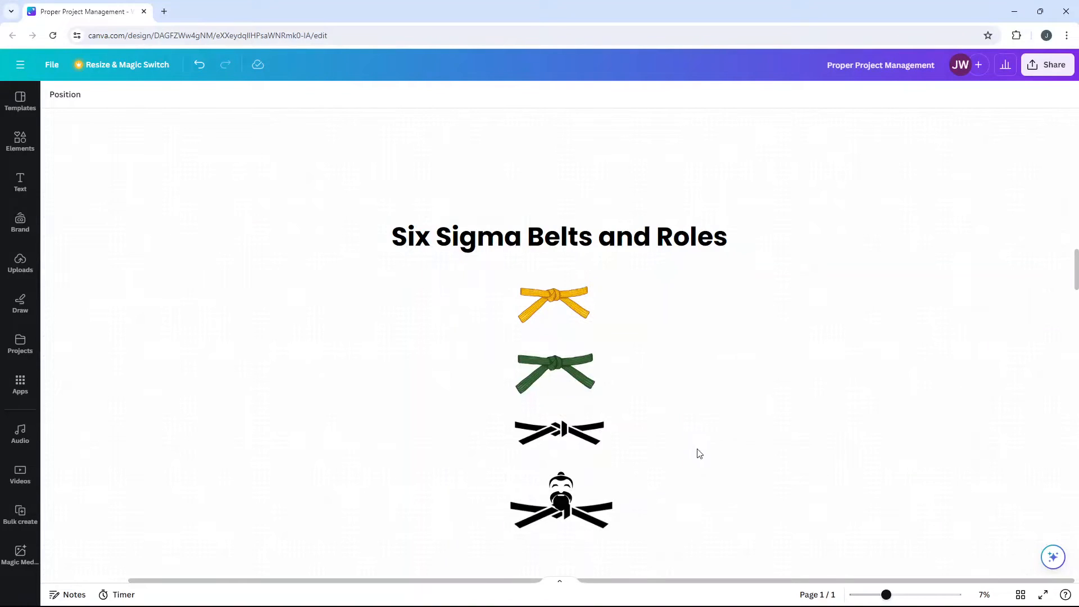
{"action": "left_click", "coordinate": [560, 494]}
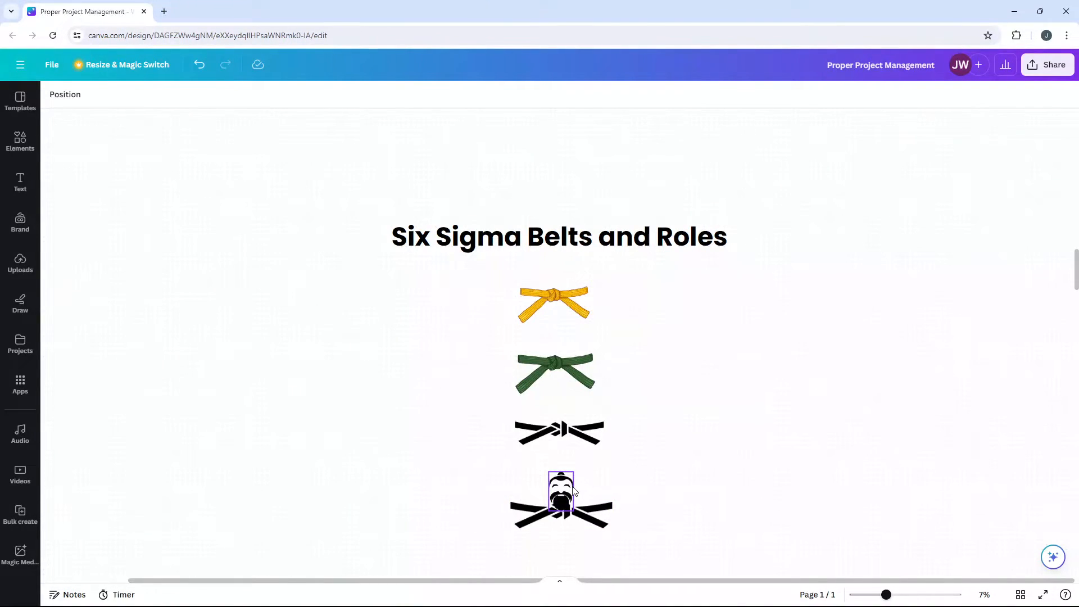
{"action": "mouse_move", "coordinate": [585, 498]}
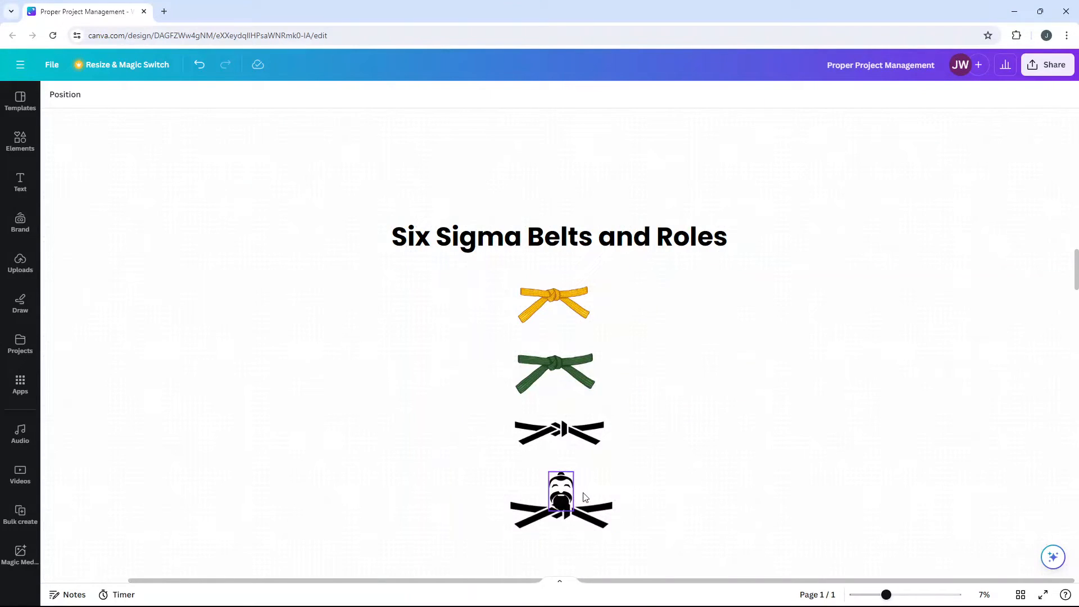
- Select the bottom master black belt, clear the selection, and scroll toward the Responsibilities section
{"action": "left_click", "coordinate": [561, 515]}
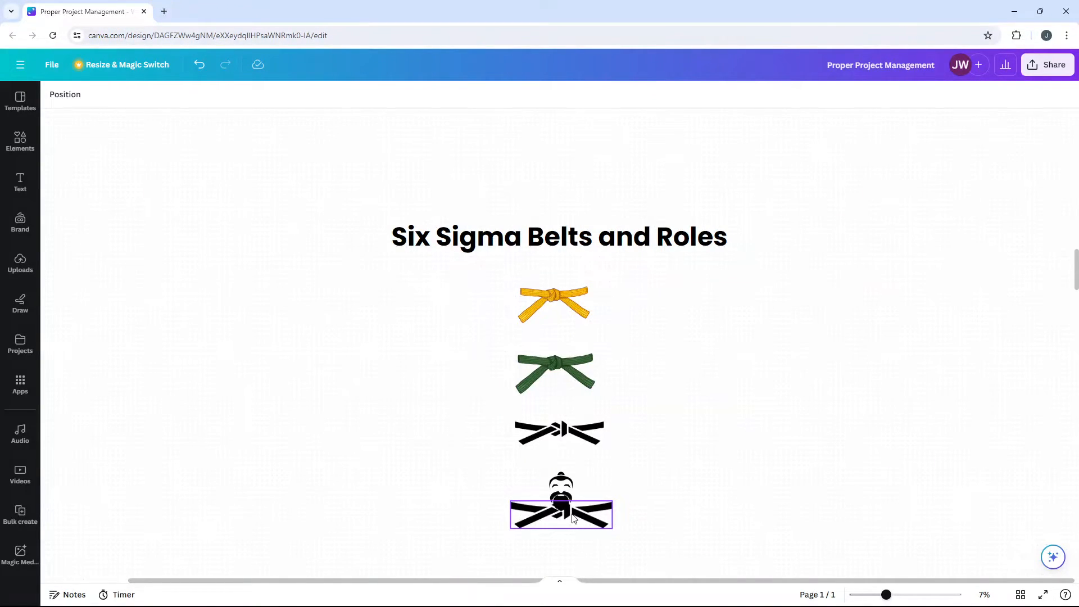
{"action": "left_click", "coordinate": [685, 474]}
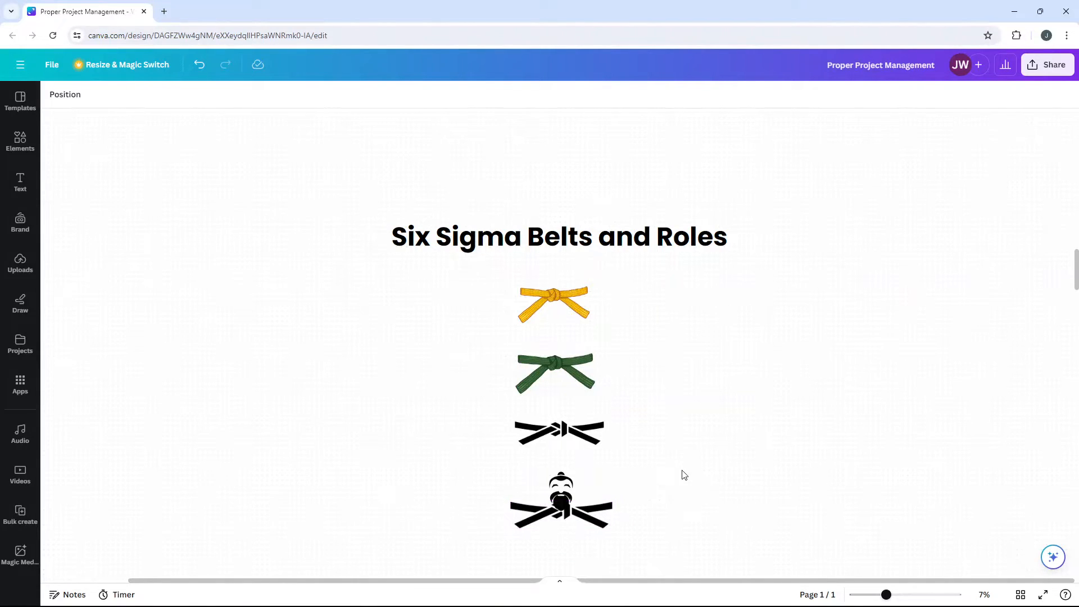
{"action": "left_click", "coordinate": [559, 432]}
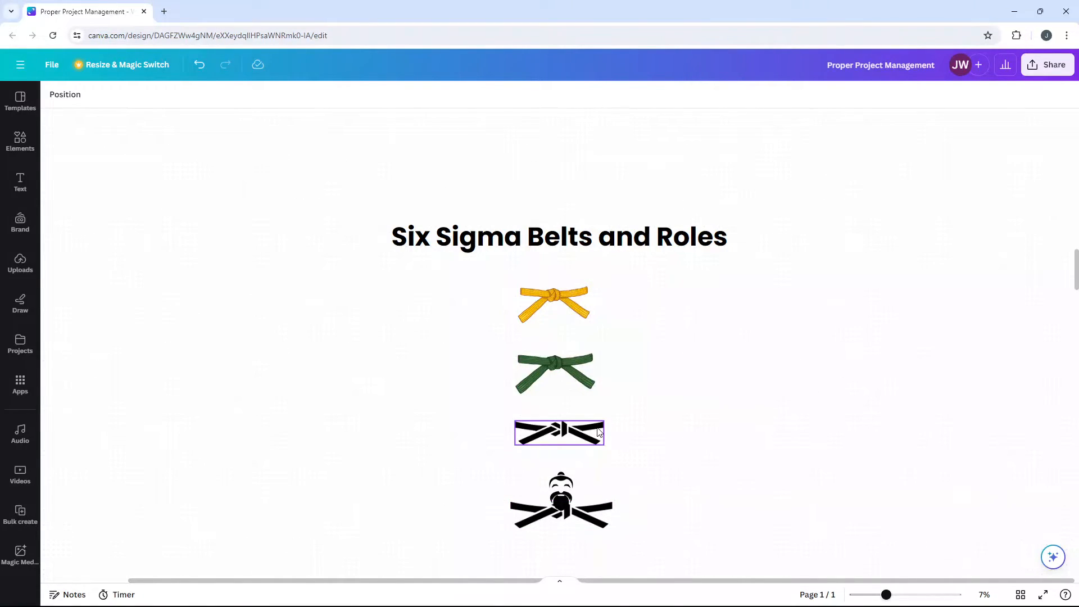
{"action": "left_click", "coordinate": [695, 417]}
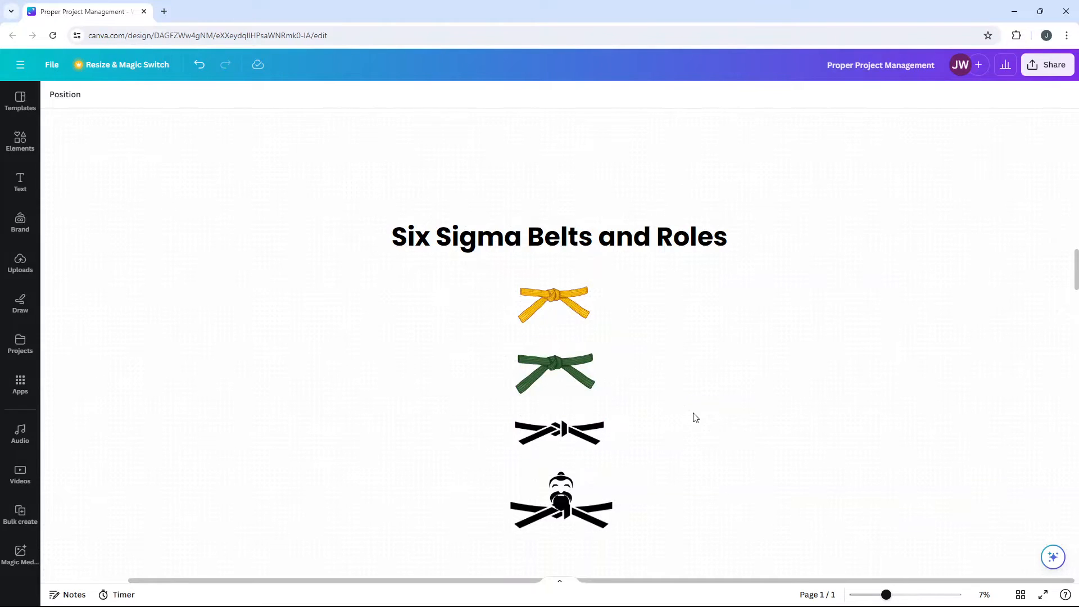
{"action": "scroll", "scroll_direction": "down", "scroll_amount": 3}
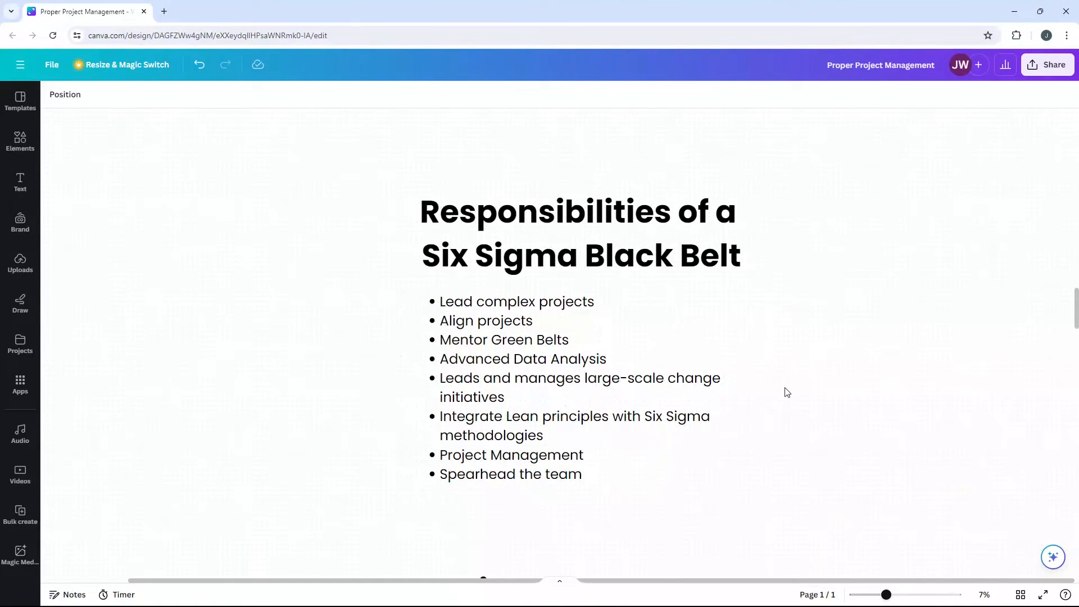
{"action": "mouse_move", "coordinate": [784, 384]}
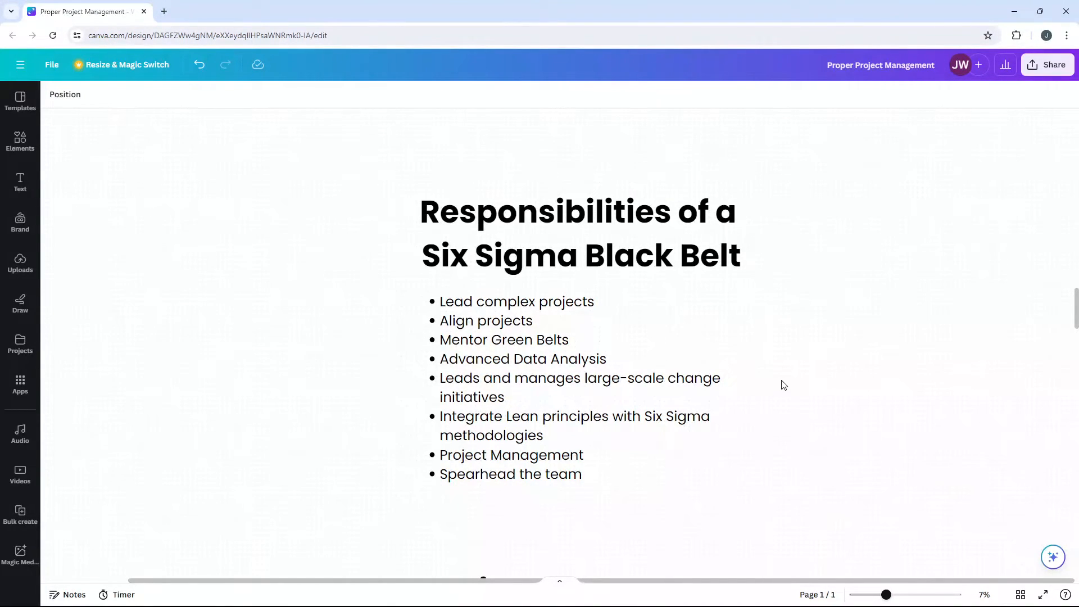
- Scroll past the belt graphics into the Responsibilities of a Six Sigma Black Belt bullet list
{"action": "scroll", "scroll_direction": "down", "scroll_amount": 3}
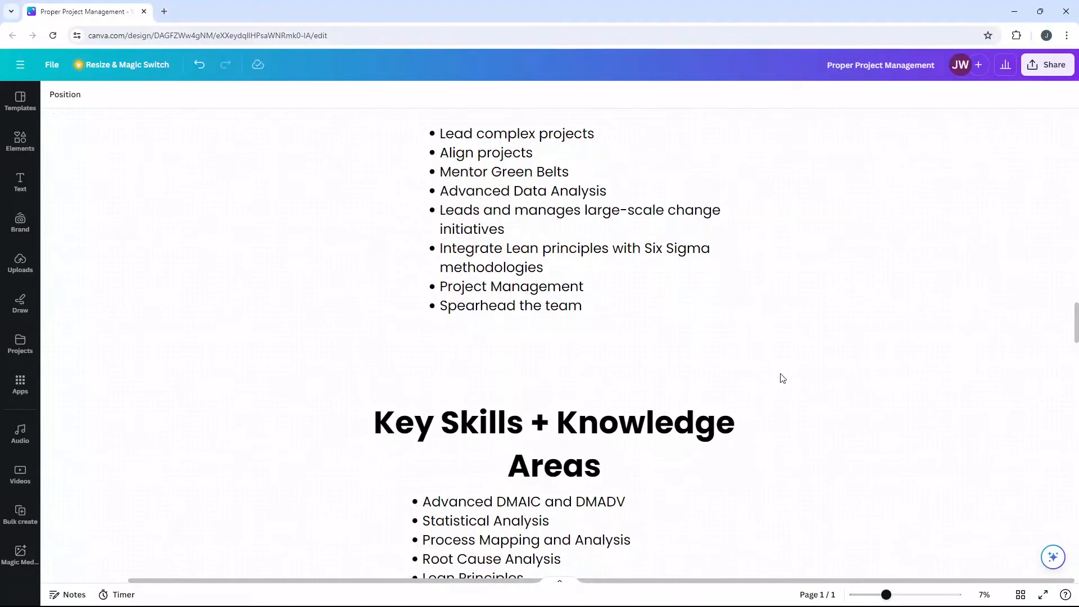
- Scroll until the whole Key Skills + Knowledge Areas list, down to Strategic Thinking, is visible
{"action": "scroll", "scroll_direction": "down", "scroll_amount": 3}
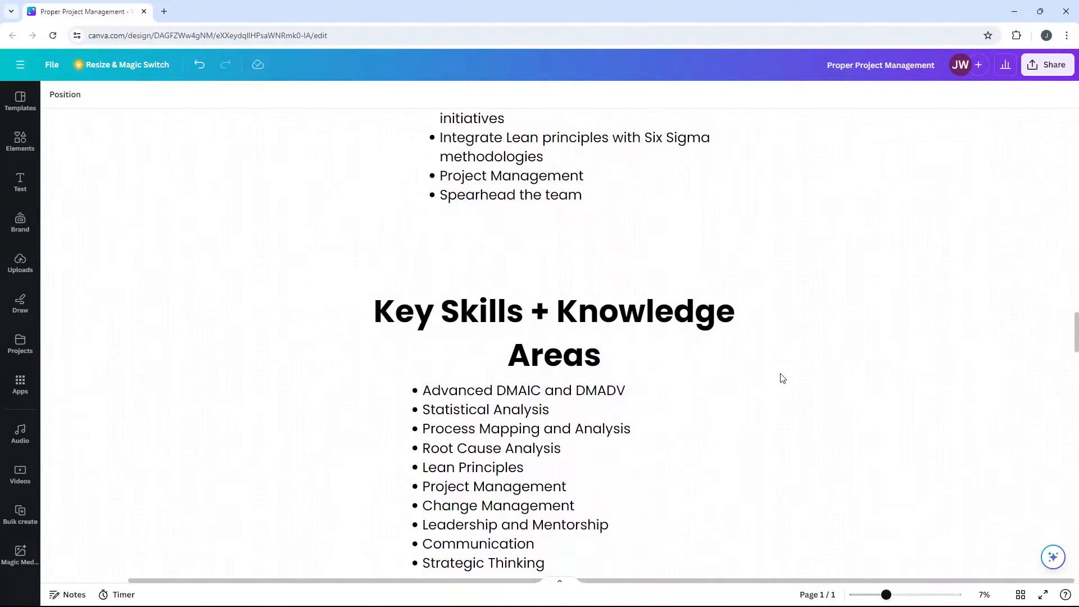
{"action": "scroll", "scroll_direction": "down", "scroll_amount": 3}
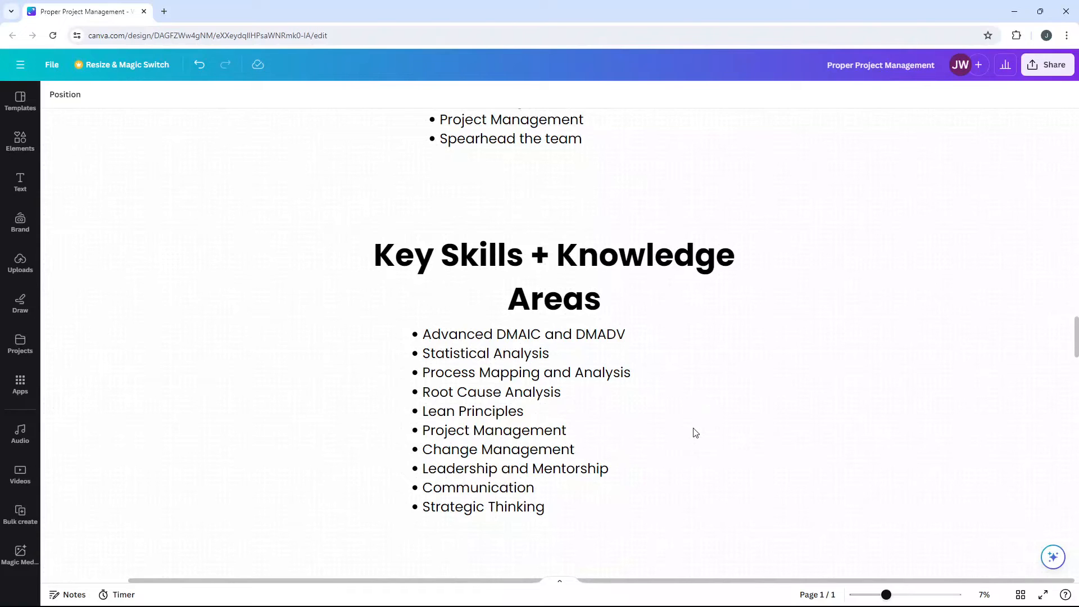
- Scroll to the Certification Process six-step list and briefly select its heading
{"action": "scroll", "scroll_direction": "down", "scroll_amount": 3}
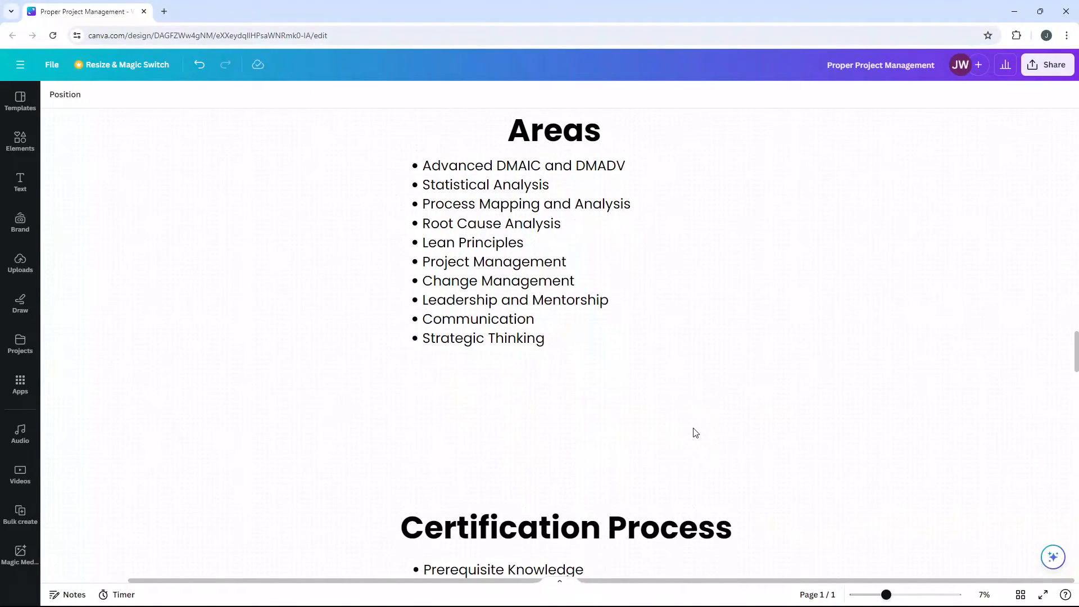
{"action": "scroll", "scroll_direction": "down", "scroll_amount": 3}
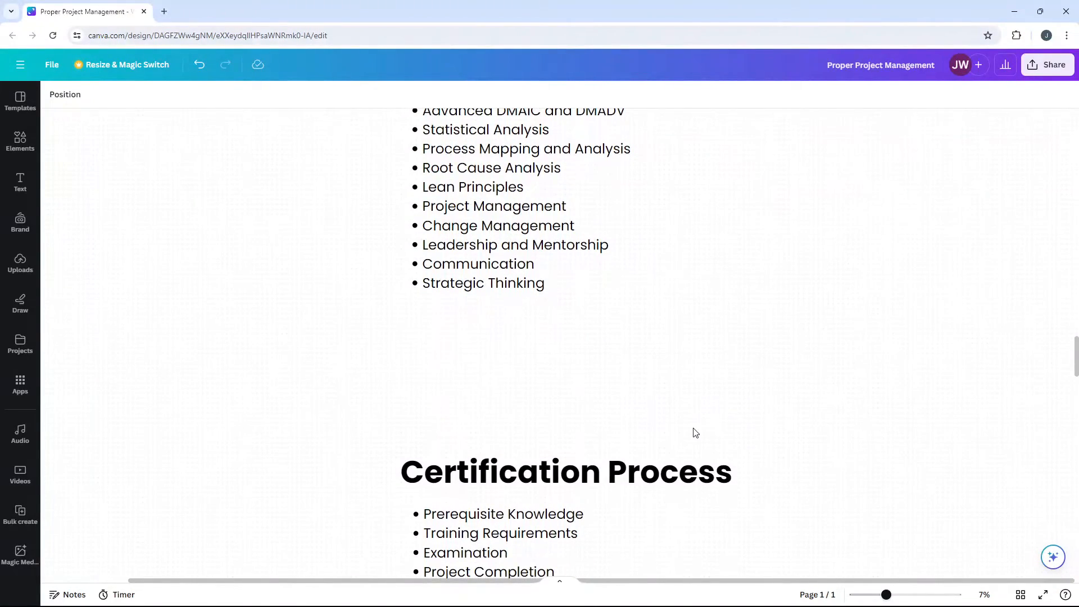
{"action": "scroll", "scroll_direction": "down", "scroll_amount": 3}
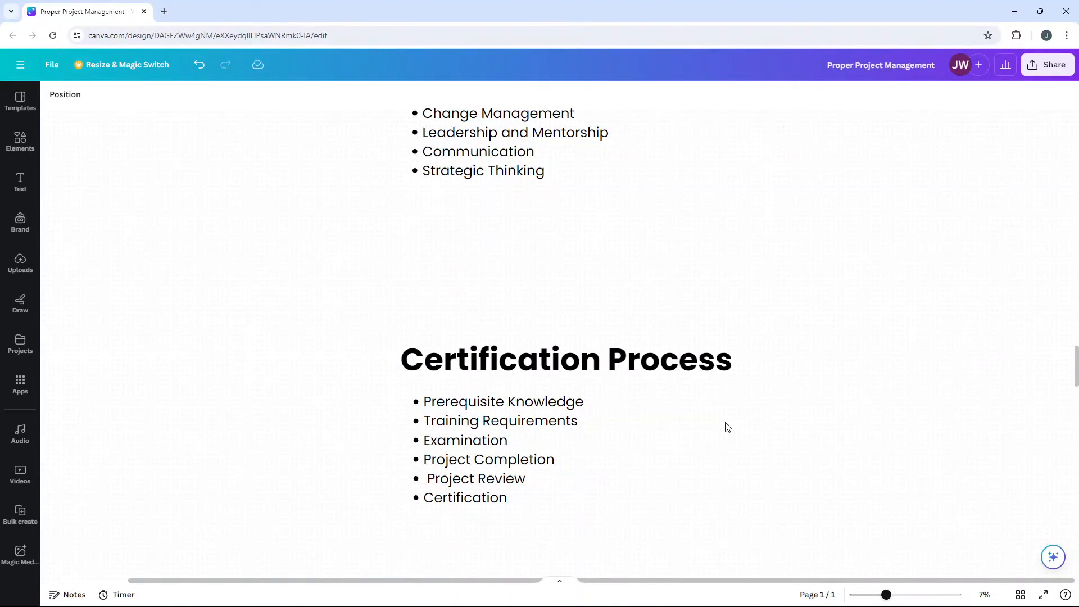
{"action": "left_click", "coordinate": [565, 358]}
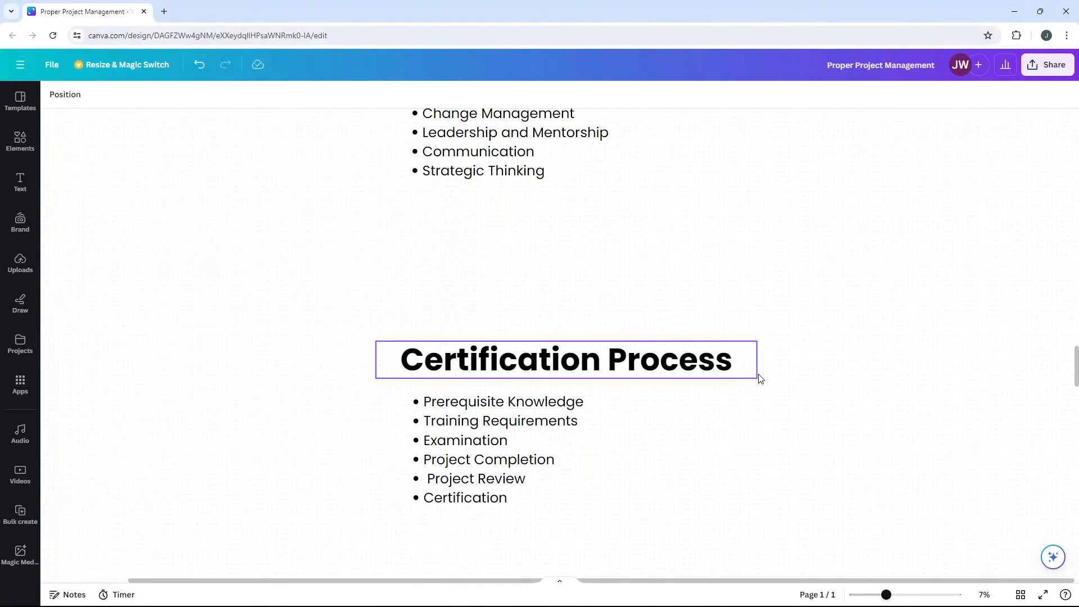
{"action": "left_click", "coordinate": [749, 434]}
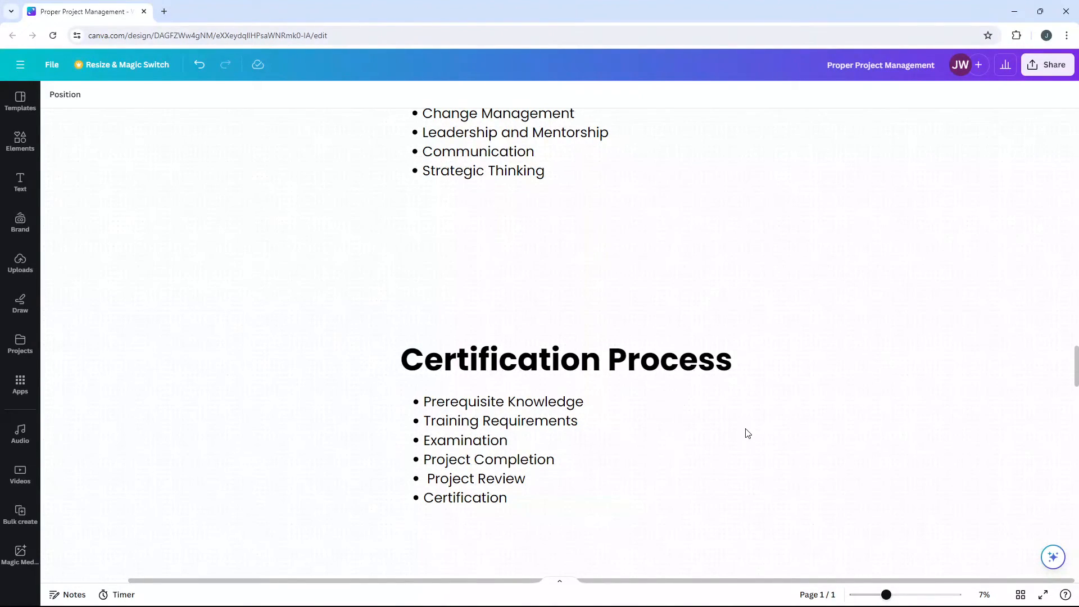
- Scroll to 'How Much Does A Six Sigma Black Belt Earn?' with the $108,900 to $136,700 range
{"action": "scroll", "scroll_direction": "down", "scroll_amount": 3}
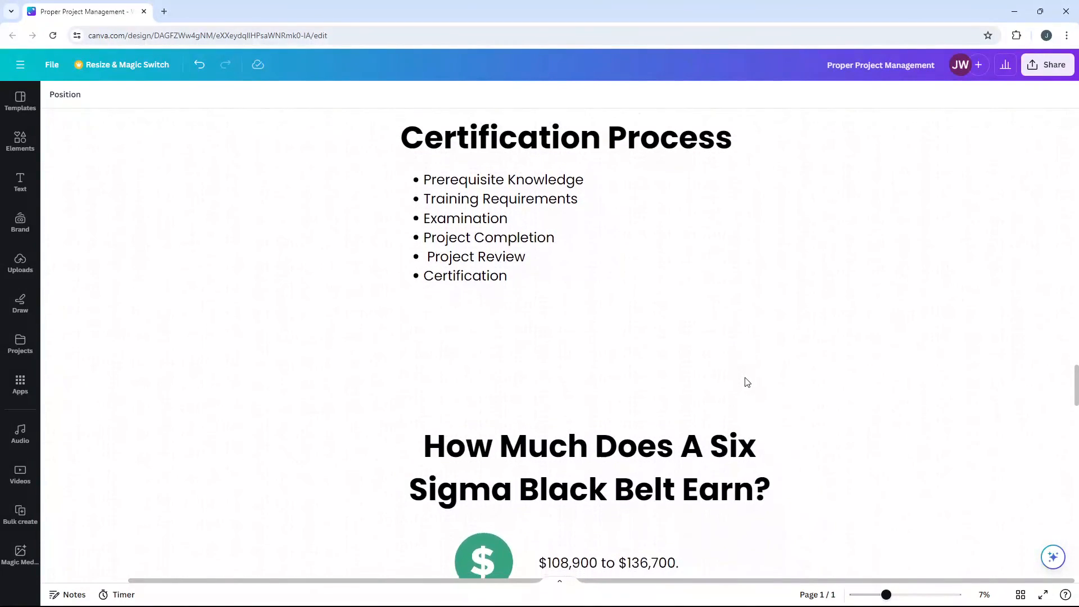
{"action": "scroll", "scroll_direction": "down", "scroll_amount": 3}
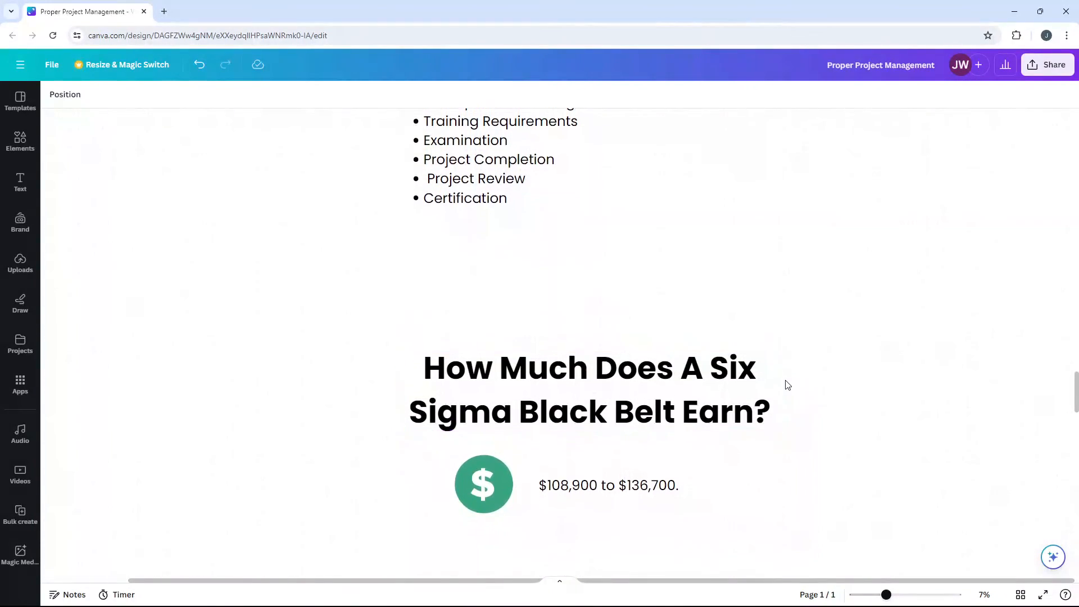
{"action": "scroll", "scroll_direction": "down", "scroll_amount": 3}
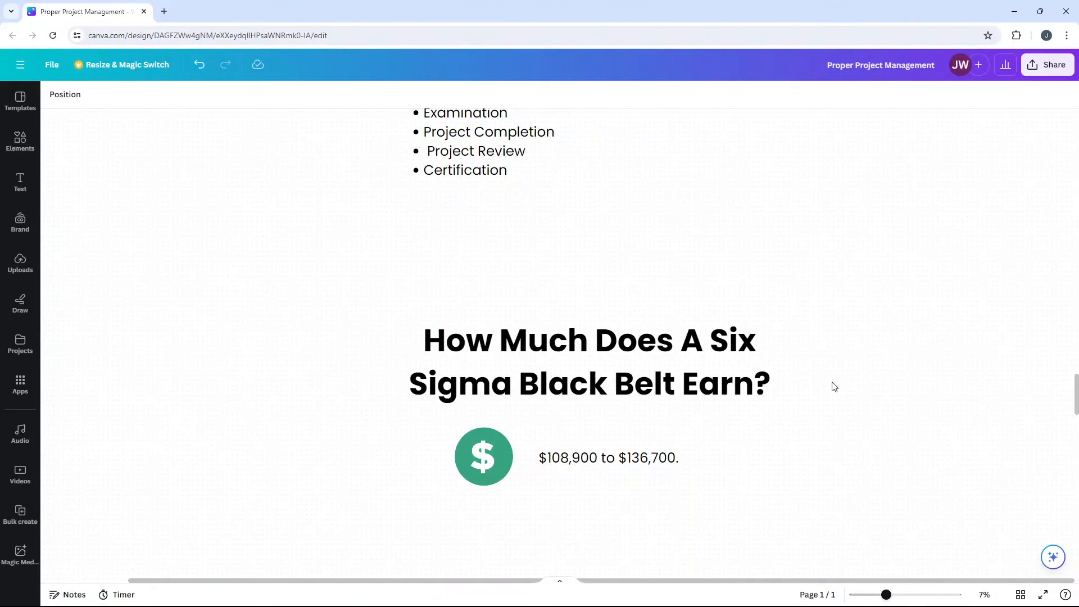
{"action": "left_click", "coordinate": [609, 458]}
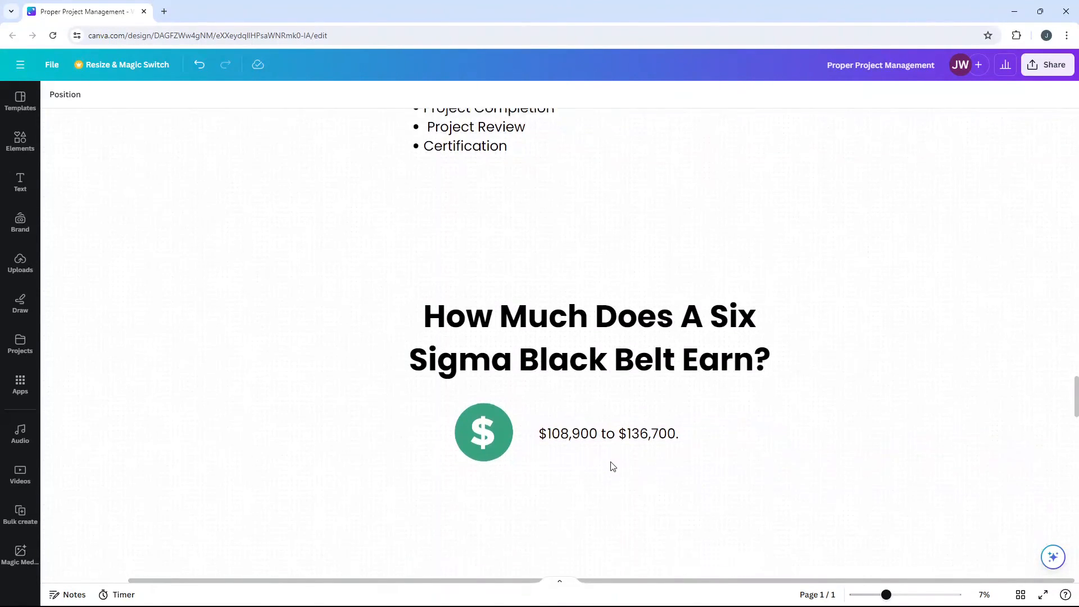
- Scroll to Real World Applications and select the person-with-charts illustration
{"action": "scroll", "scroll_direction": "down", "scroll_amount": 3}
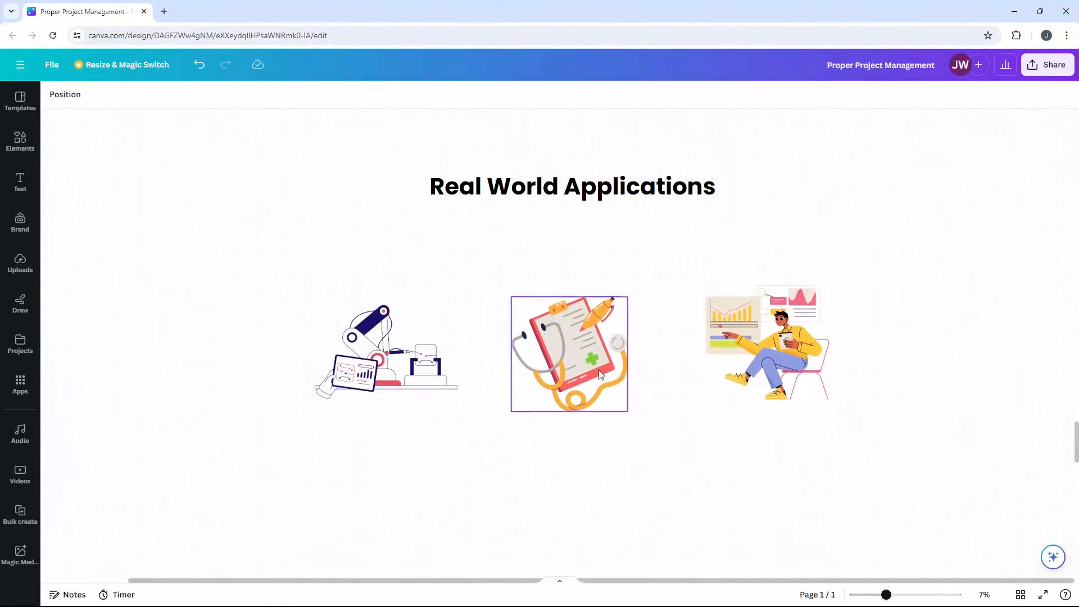
{"action": "scroll", "scroll_direction": "down", "scroll_amount": 3}
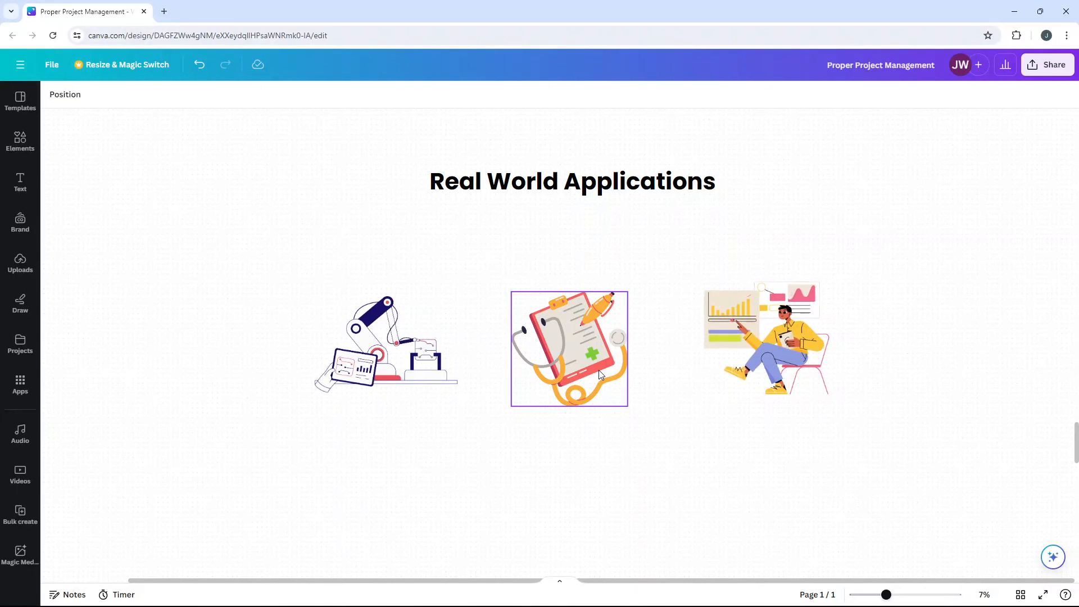
{"action": "left_click", "coordinate": [766, 338]}
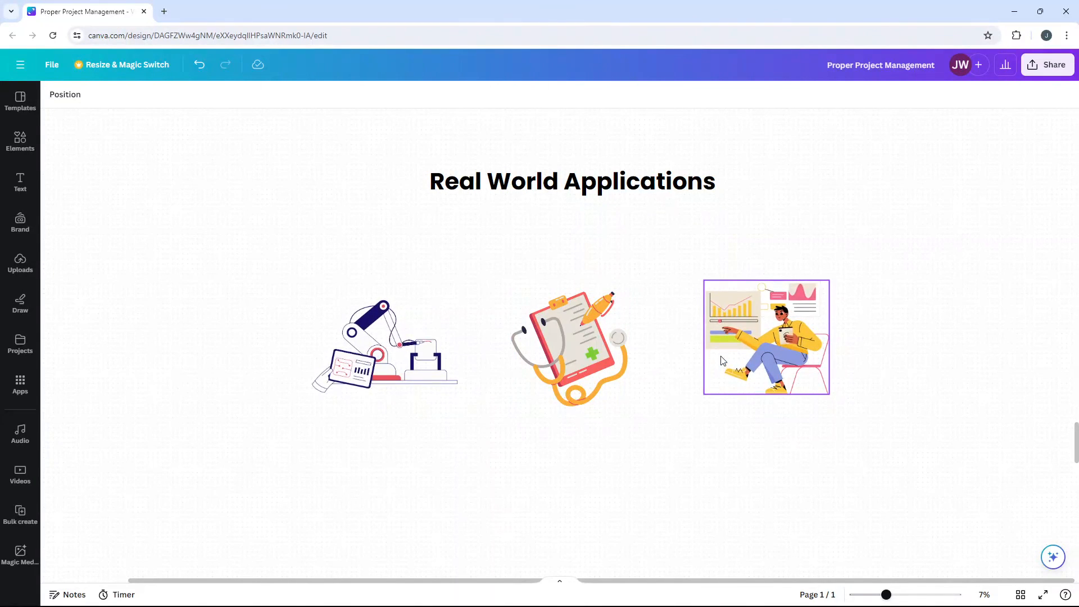